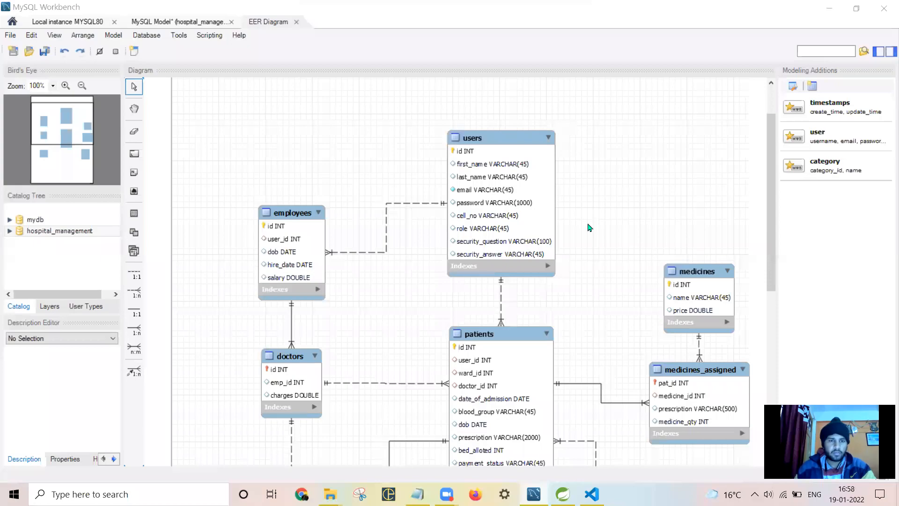
mouse_move(604, 236)
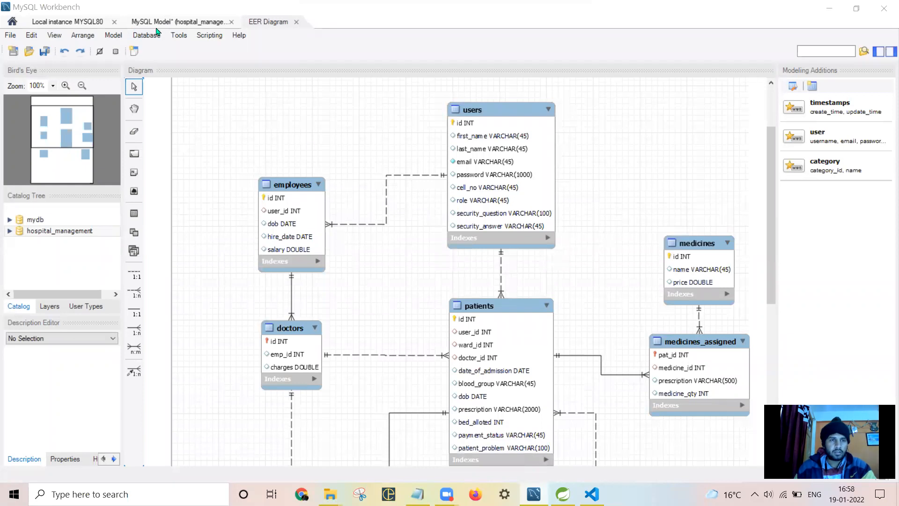
Switch to the Local instance MYSQL80 connection showing the eight hospital_management tables.
click(178, 21)
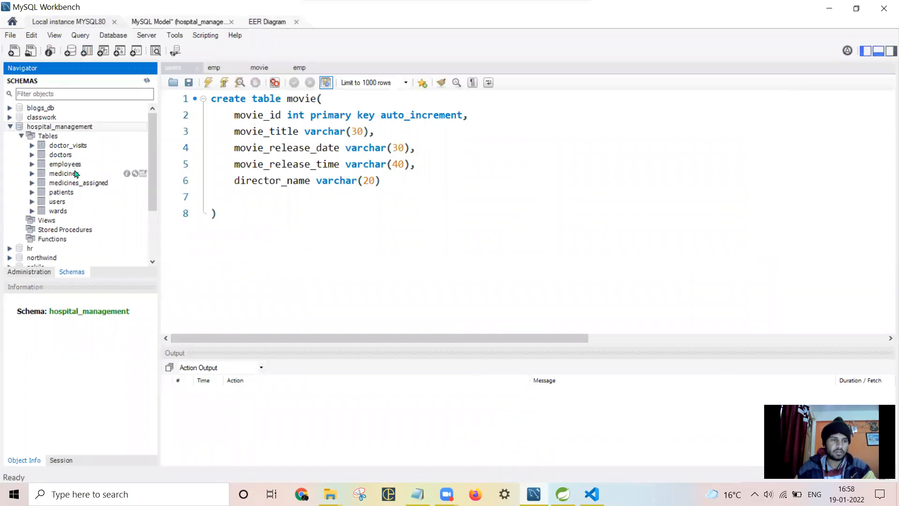
mouse_move(73, 192)
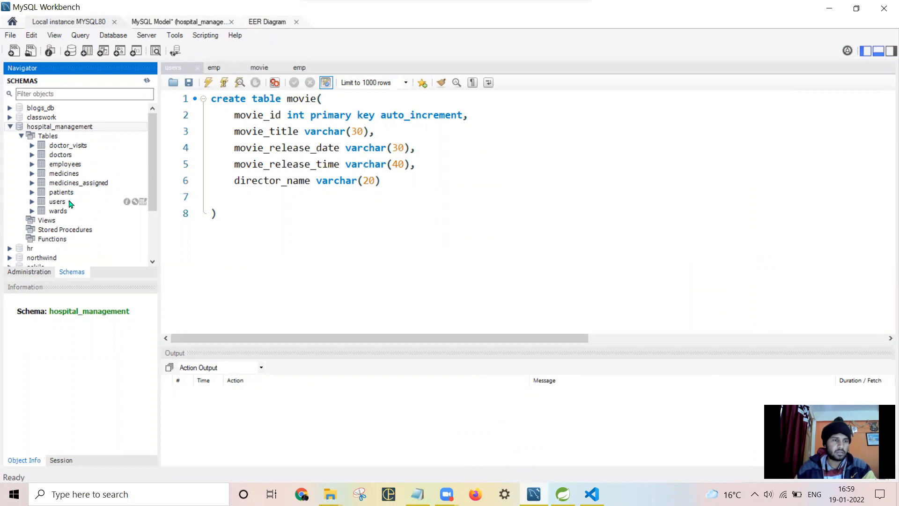
mouse_move(412, 294)
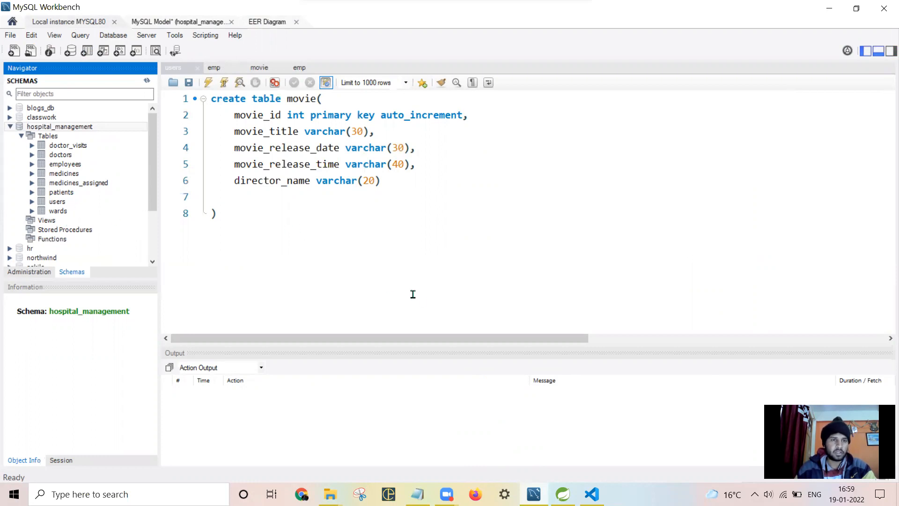
Return to the EER diagram and scroll down to the doctor_visits and wards tables.
click(267, 21)
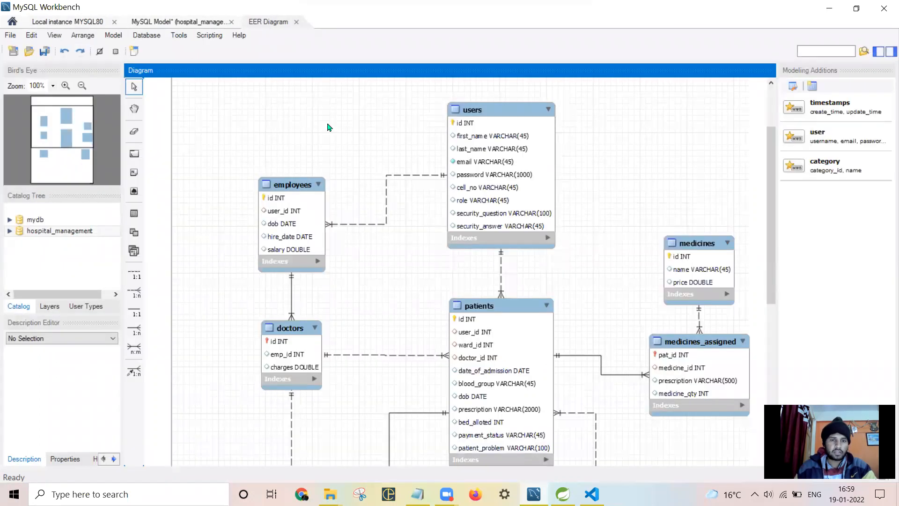
scroll(down, 3)
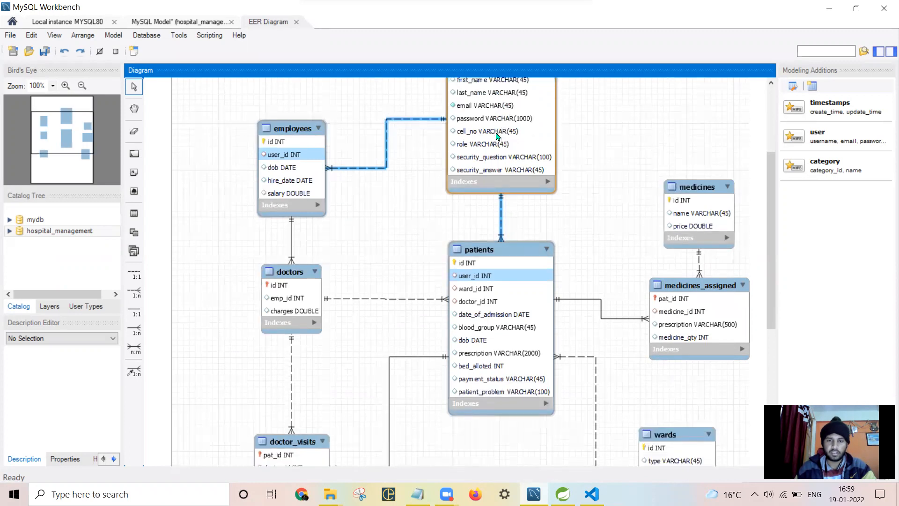
click(551, 441)
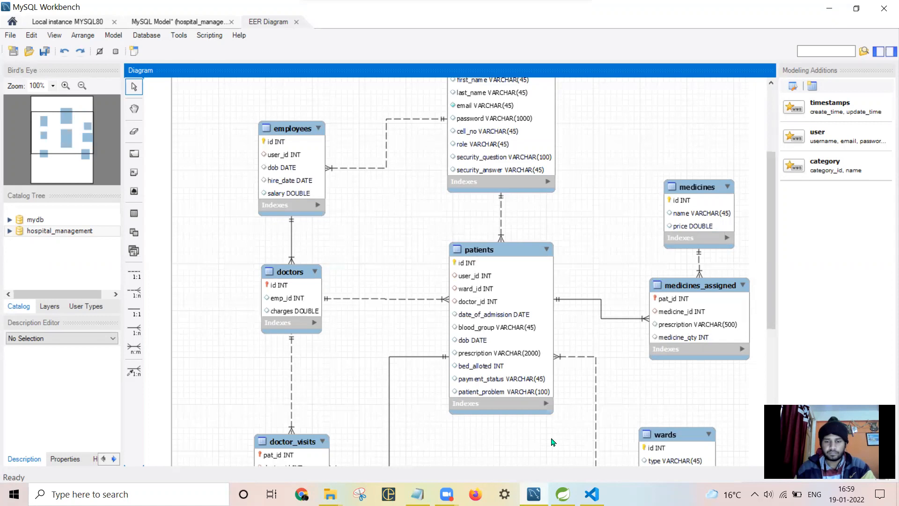
scroll(down, 3)
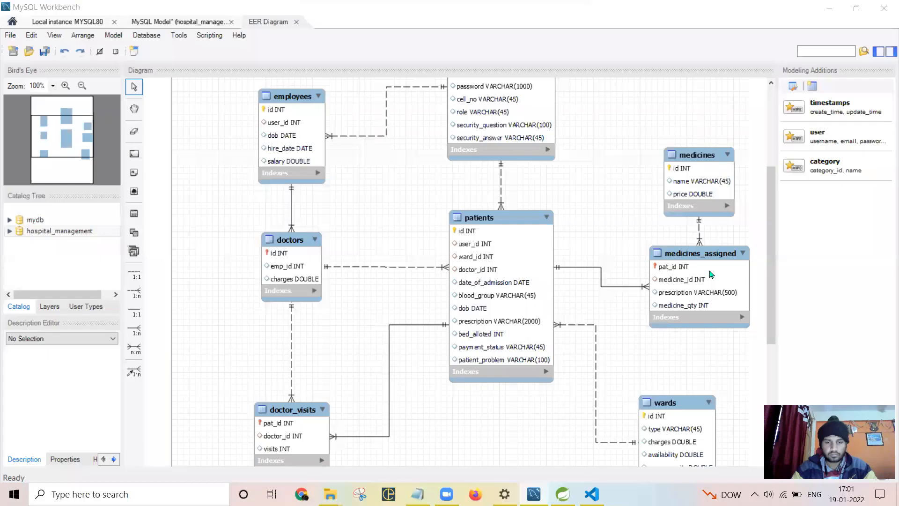
mouse_move(499, 216)
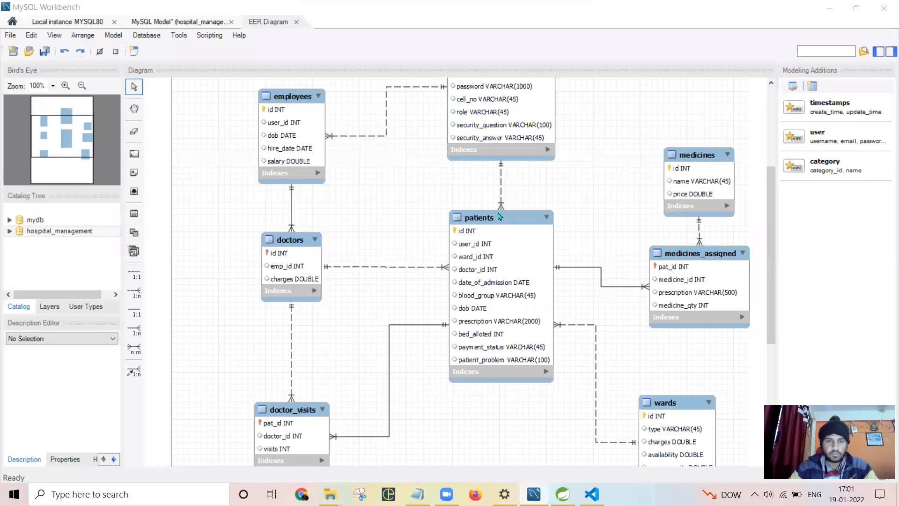
mouse_move(446, 204)
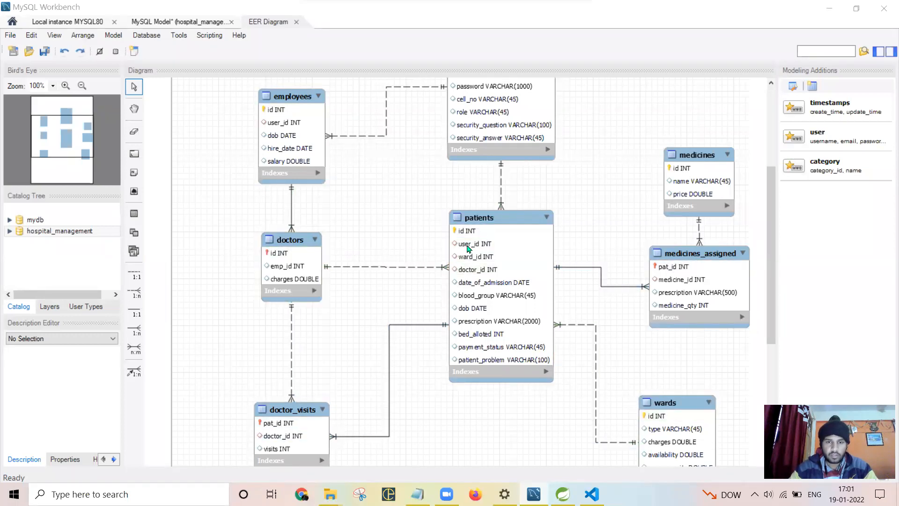
mouse_move(477, 268)
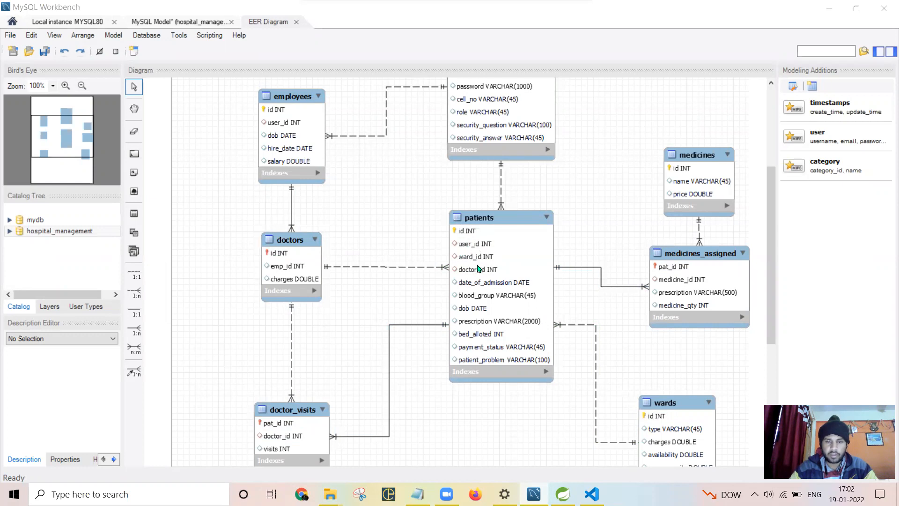
mouse_move(477, 274)
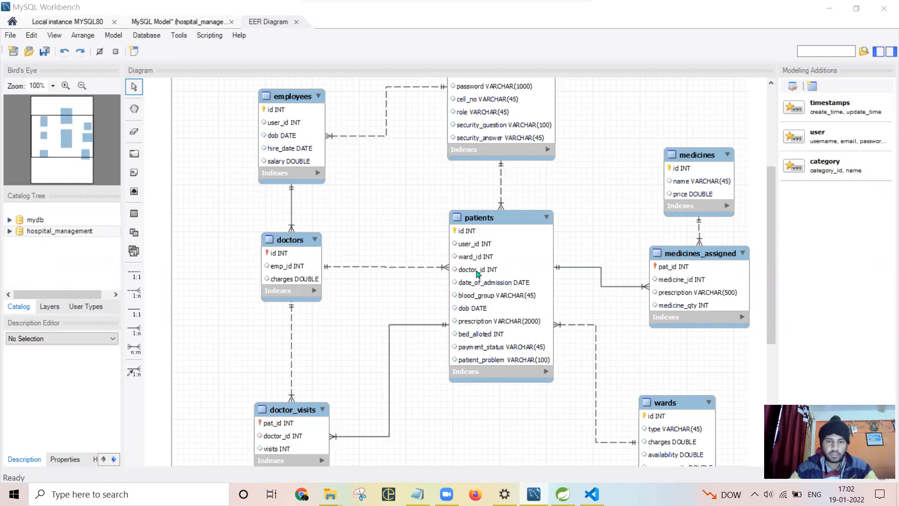
click(479, 217)
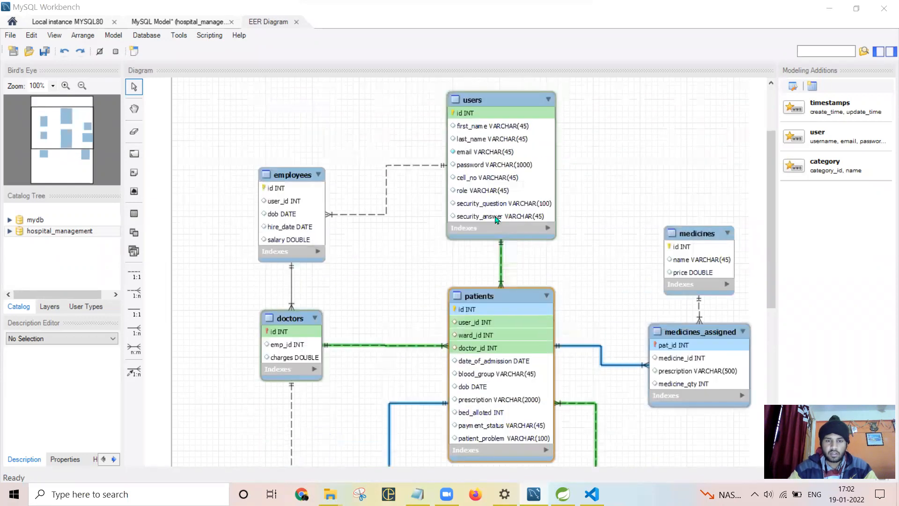
scroll(down, 3)
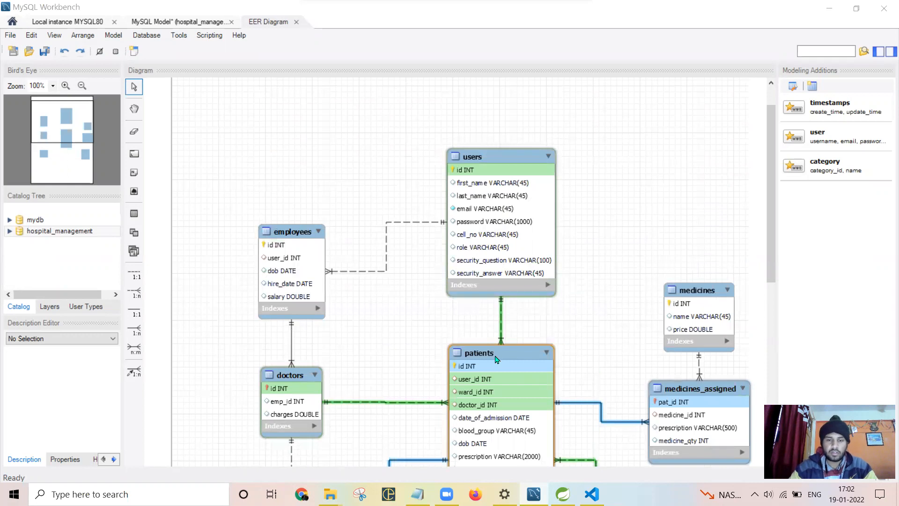
scroll(down, 3)
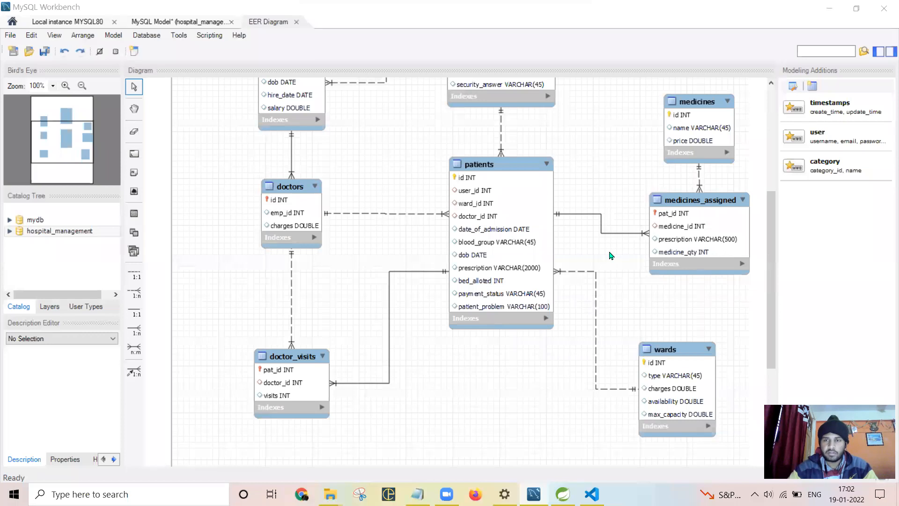
click(698, 102)
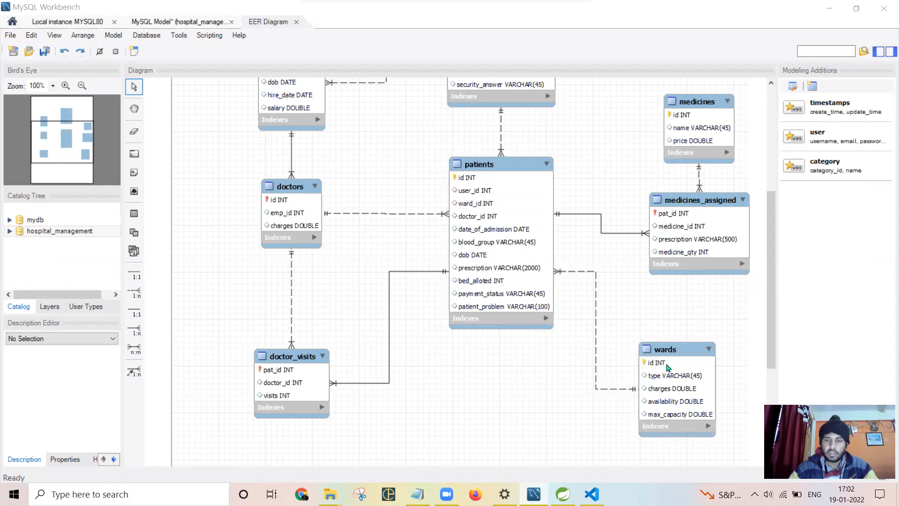
mouse_move(678, 417)
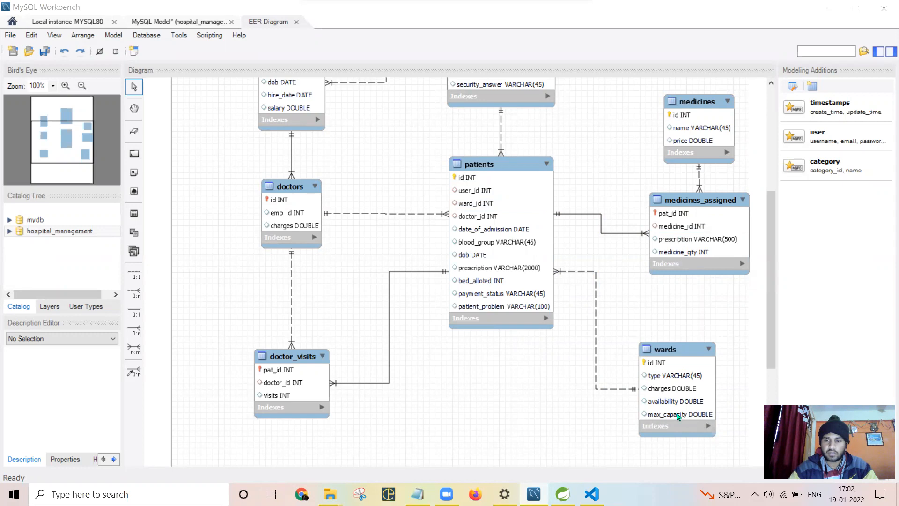
mouse_move(684, 381)
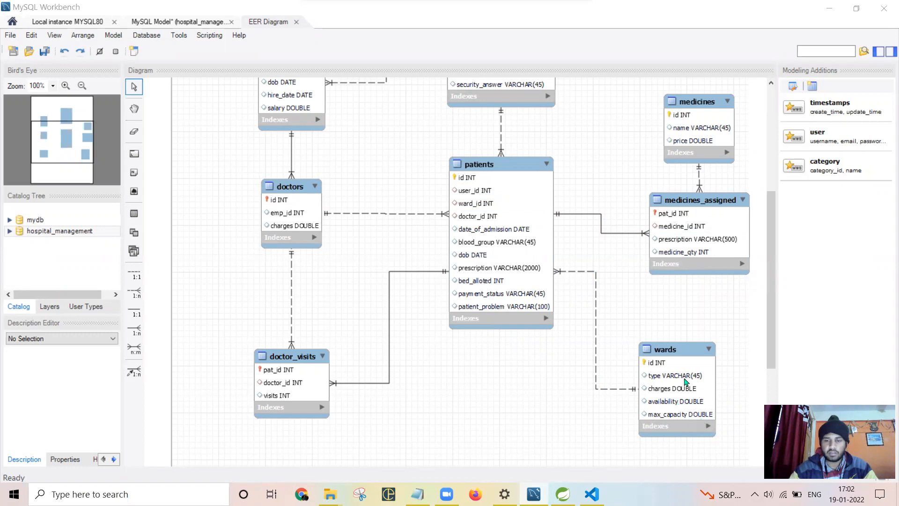
mouse_move(697, 115)
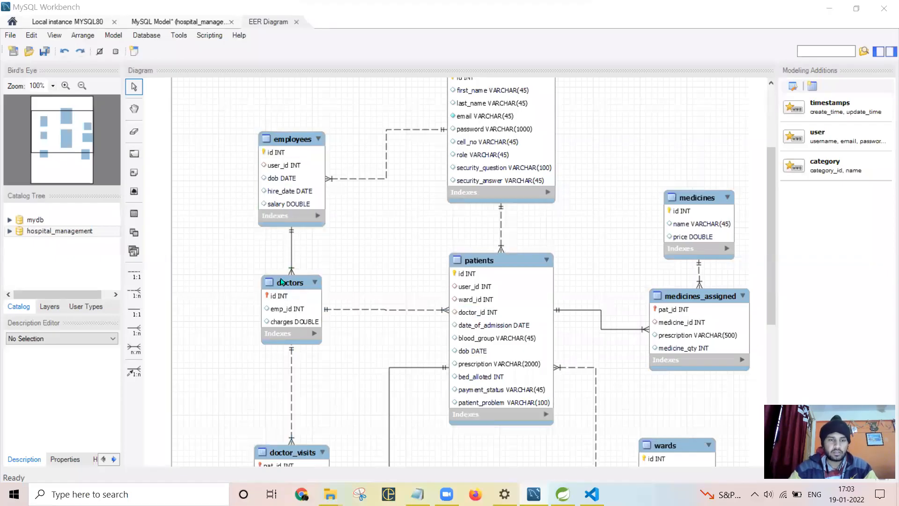
click(291, 139)
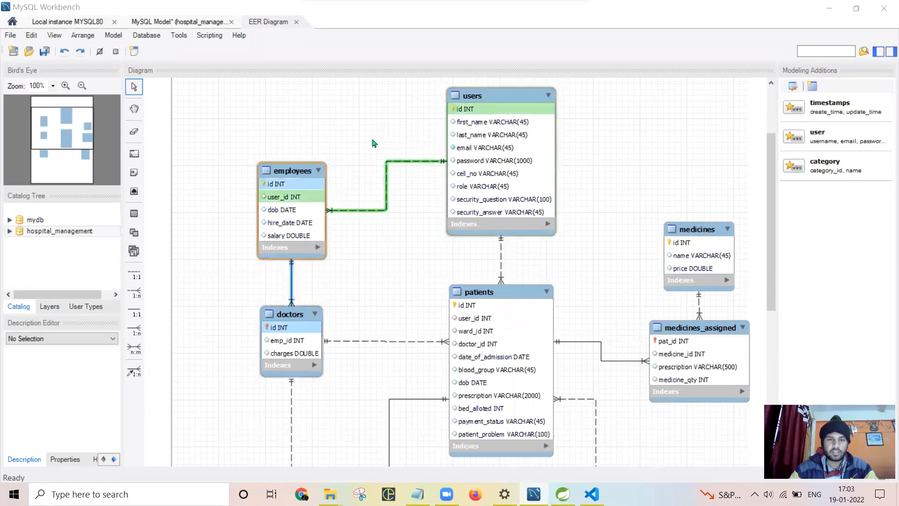
scroll(down, 3)
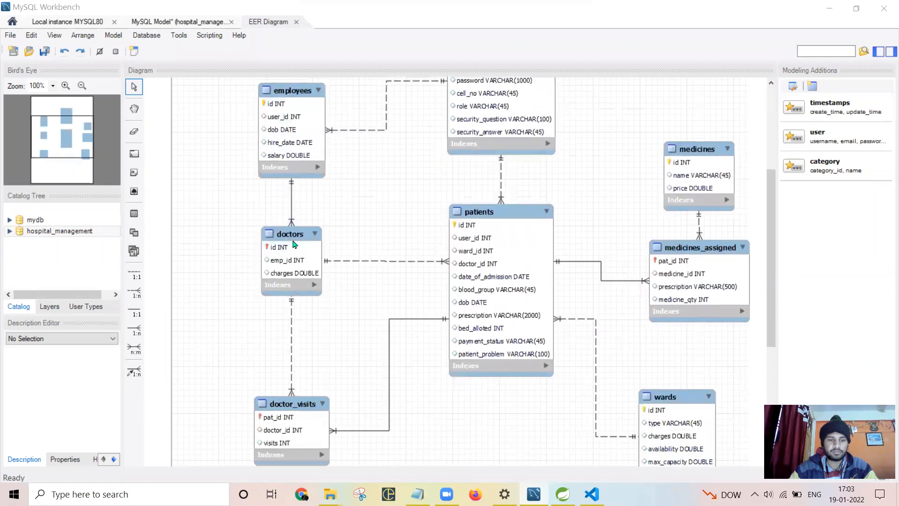
scroll(down, 3)
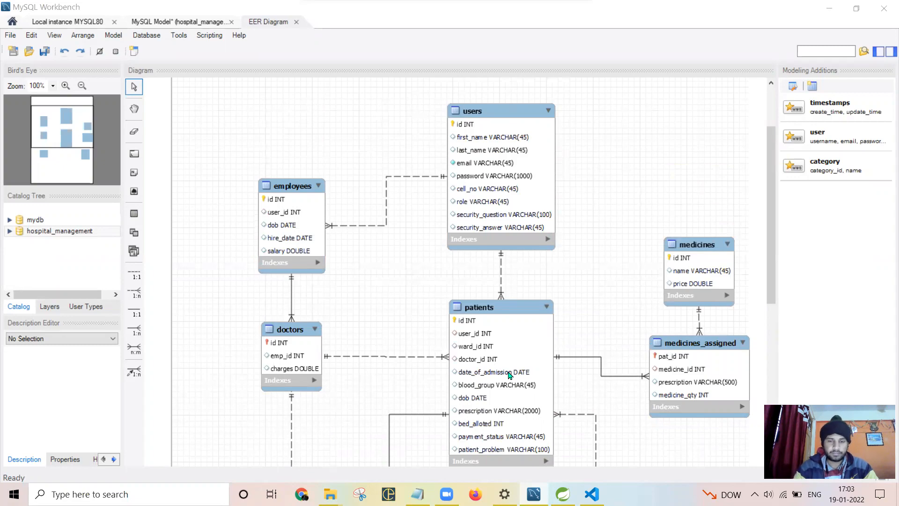
scroll(down, 3)
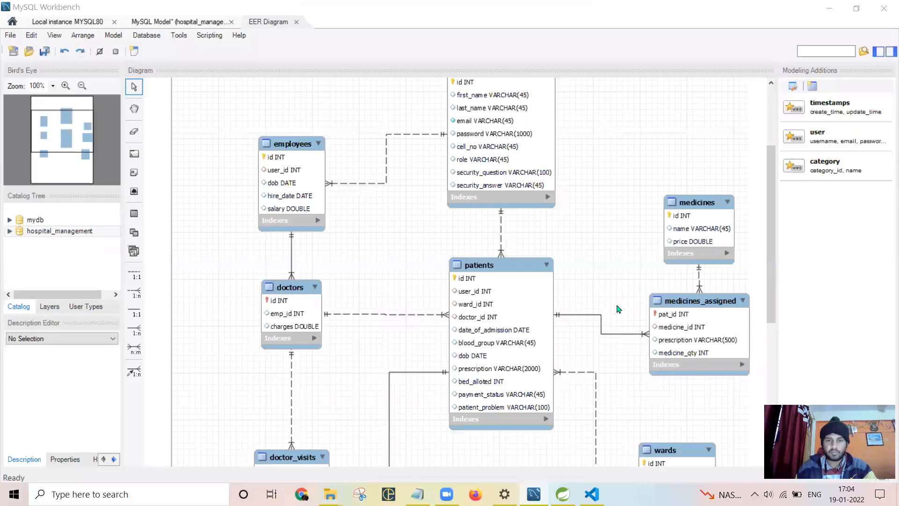